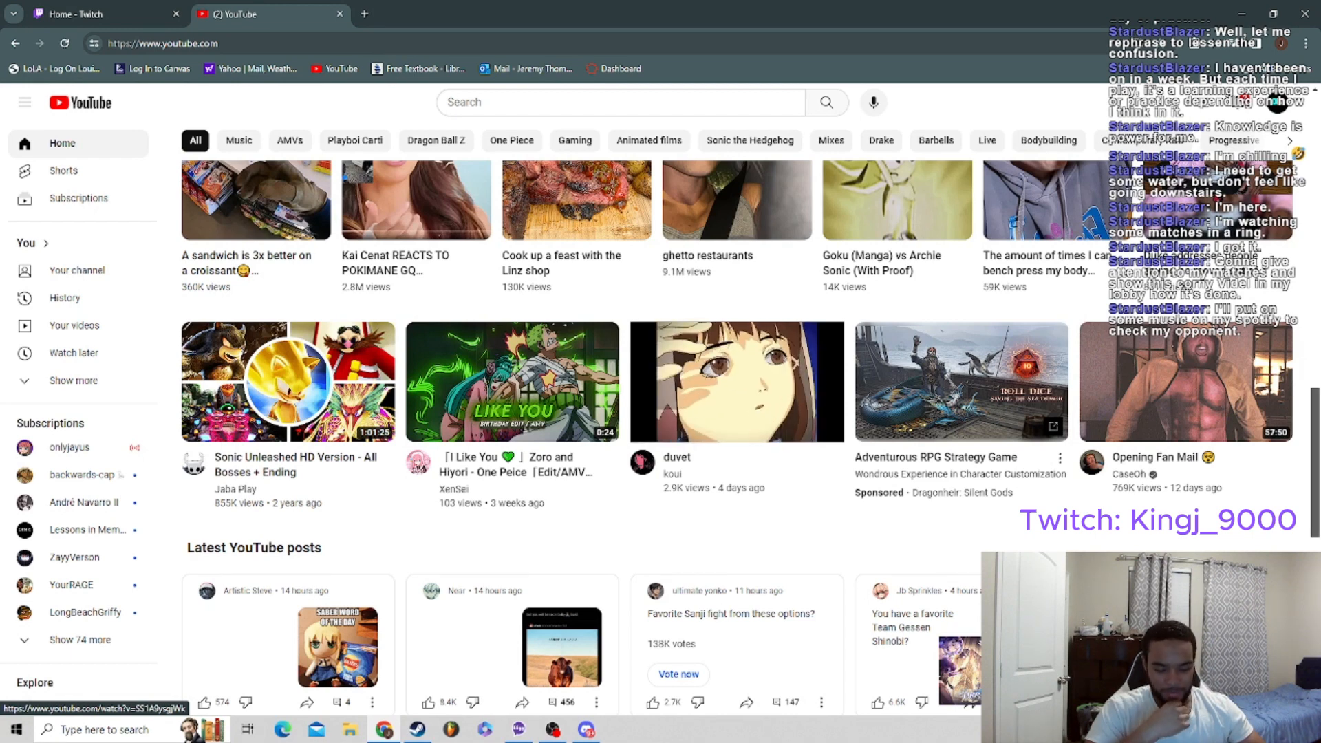
{"action": "mouse_move", "coordinate": [735, 381]}
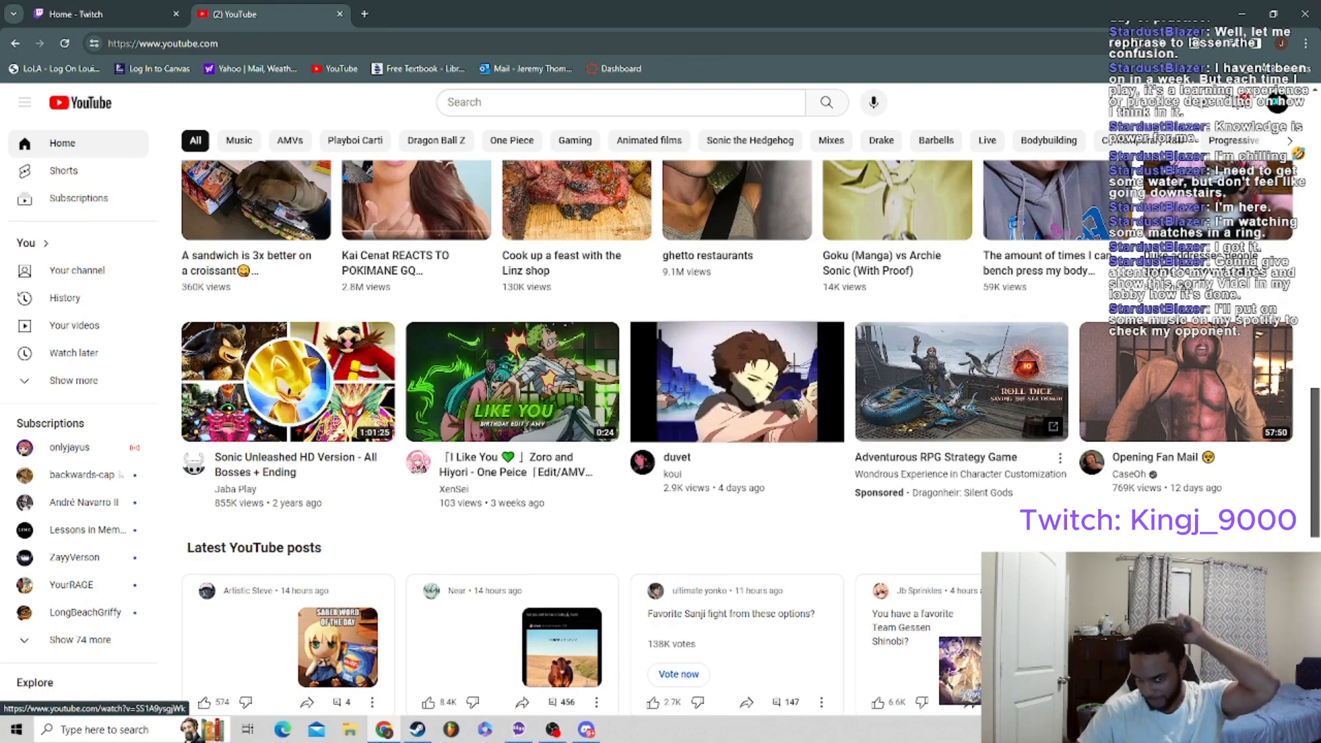
{"action": "mouse_move", "coordinate": [735, 381]}
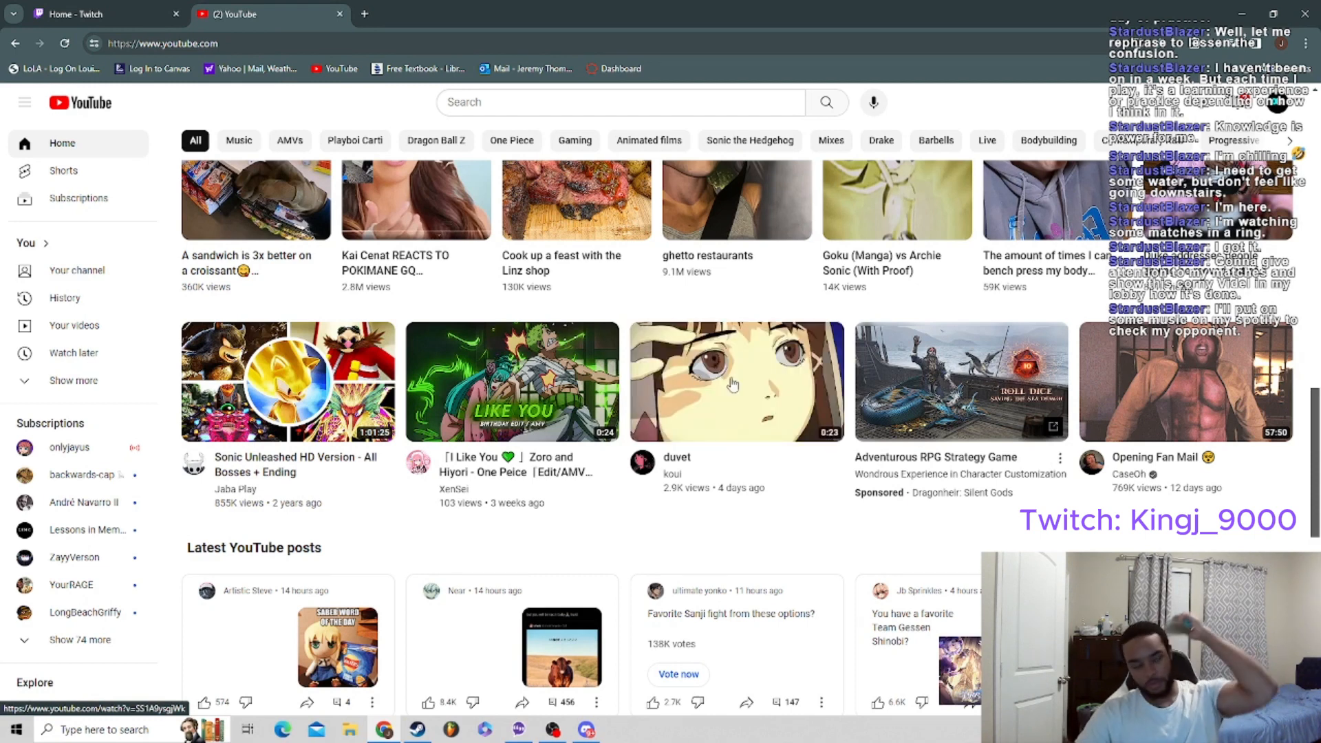